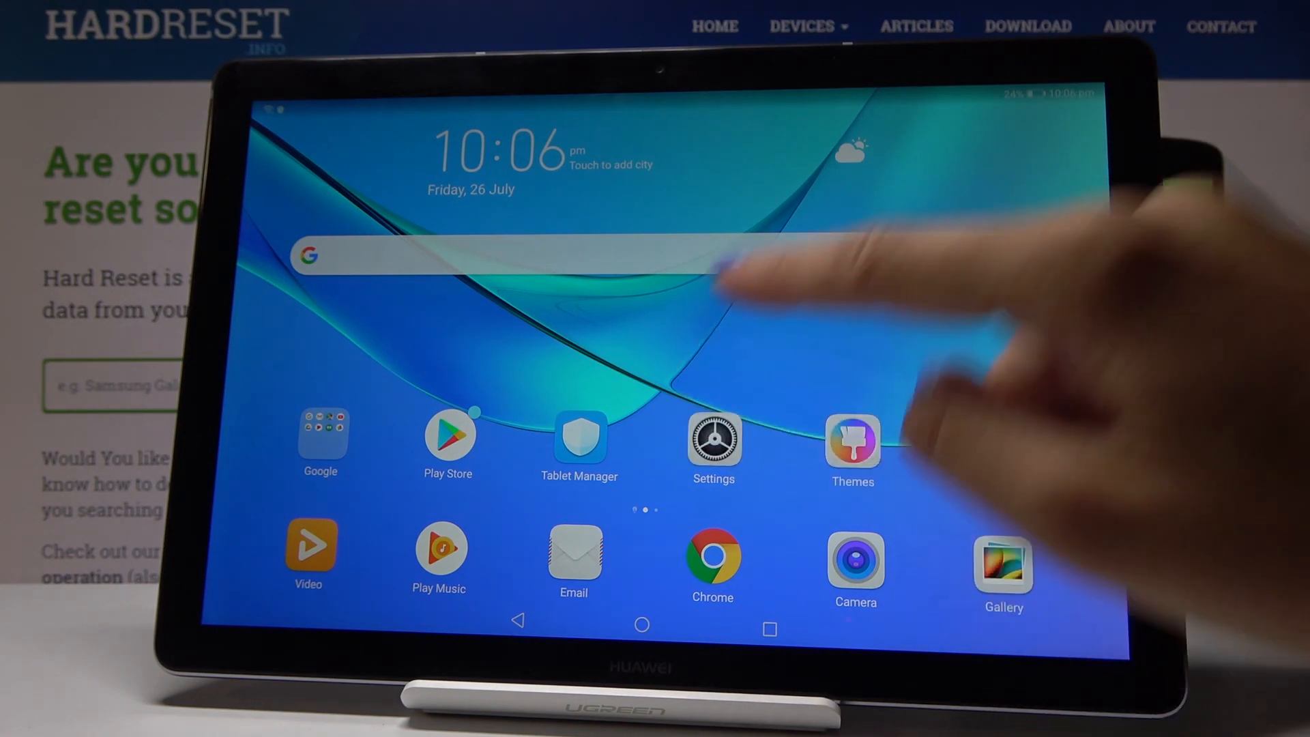
- Open Settings and go to Language & input's Language preferences, showing English (United Kingdom)
left_click(712, 438)
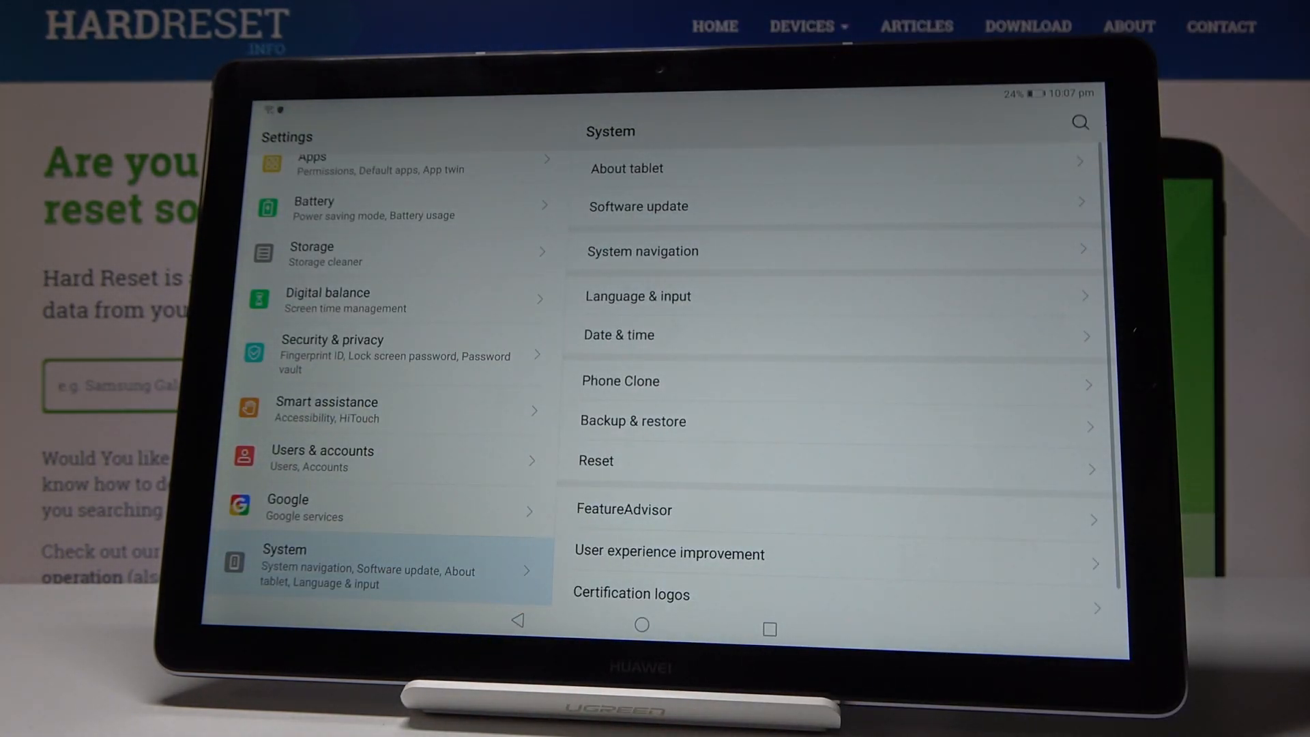
left_click(637, 296)
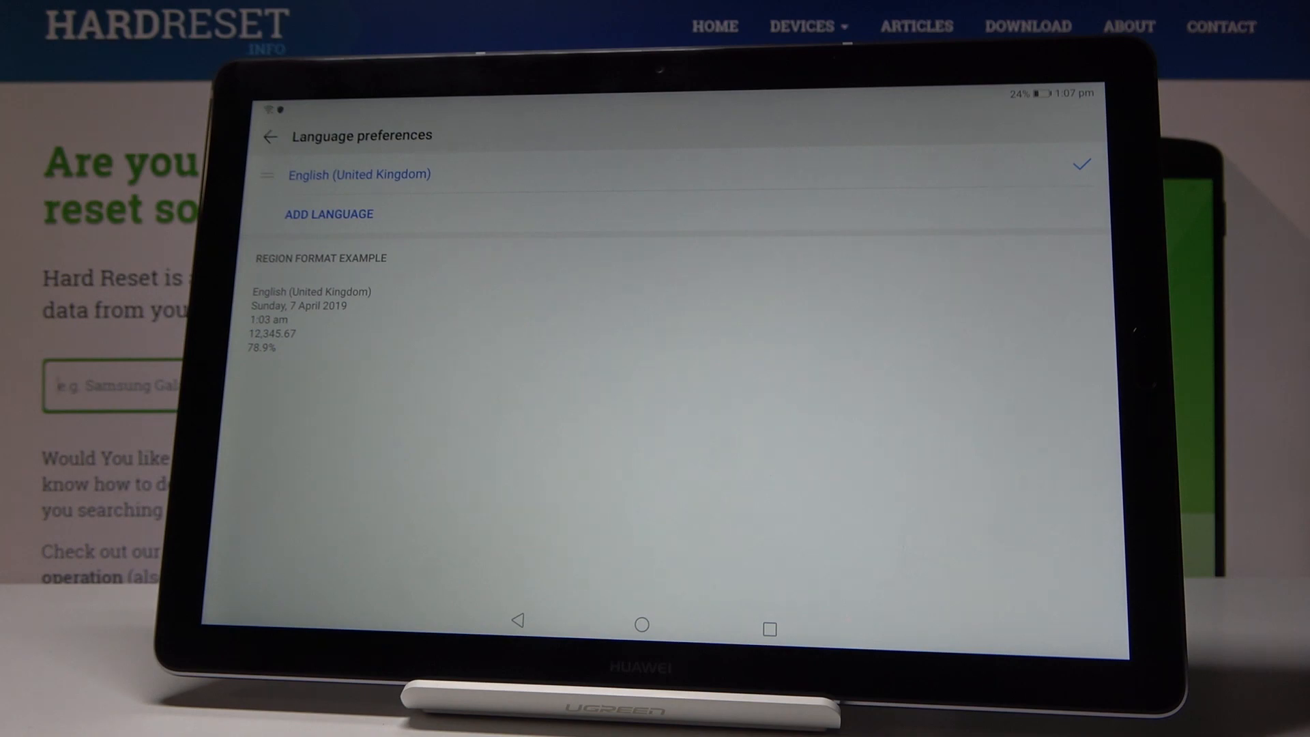
- Start adding a language and scroll down through the All languages list
left_click(328, 214)
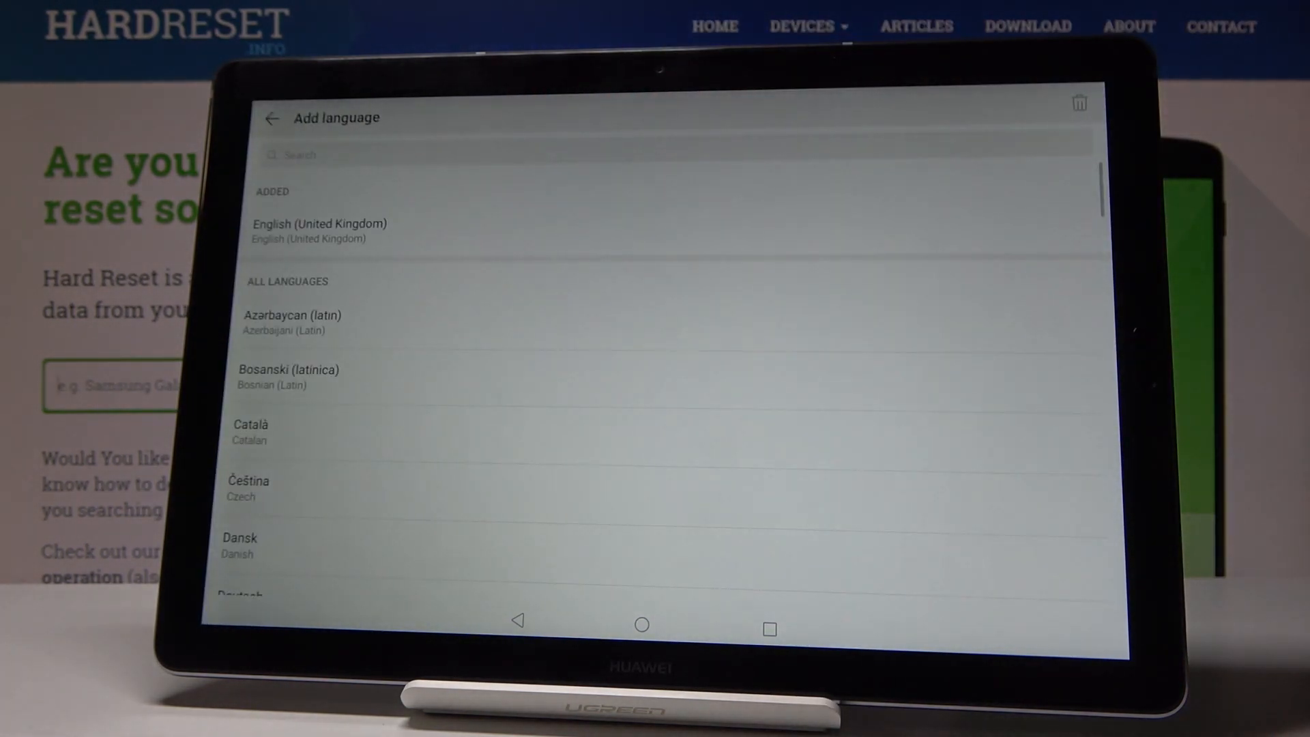
scroll("down", 3)
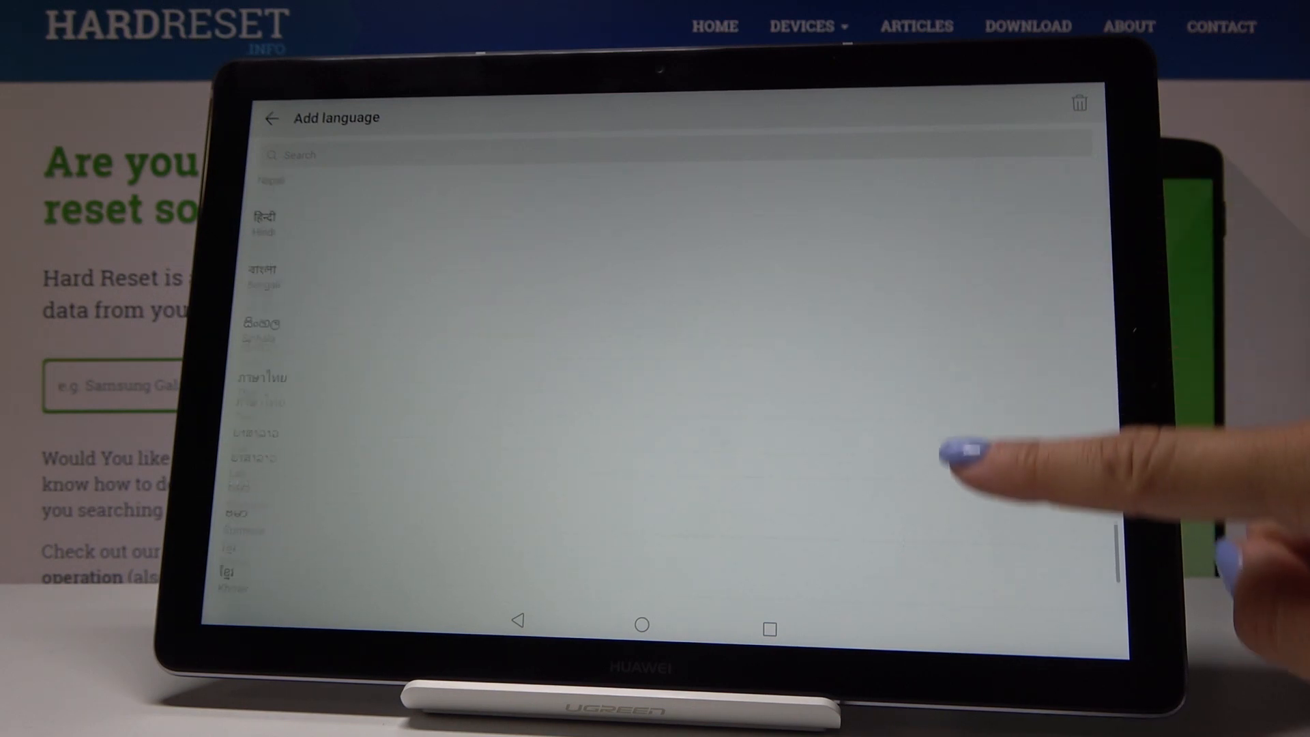
scroll("down", 3)
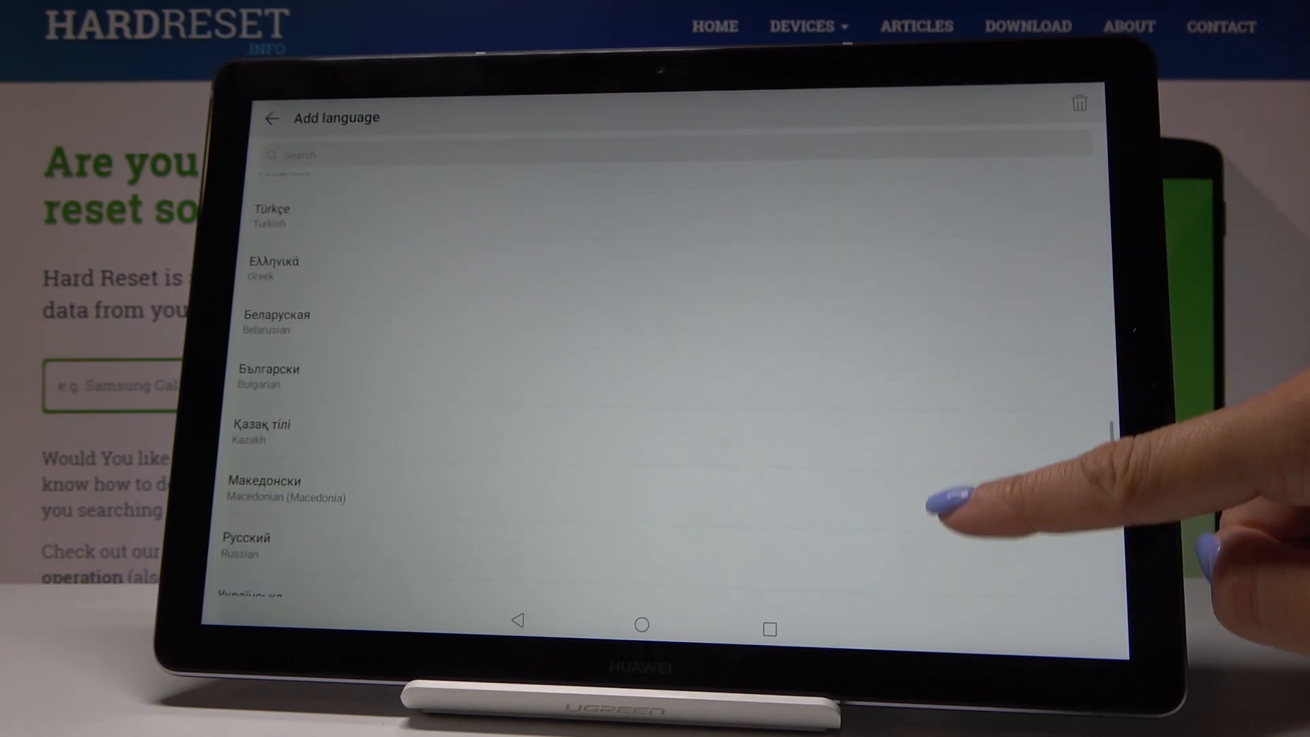
scroll("down", 3)
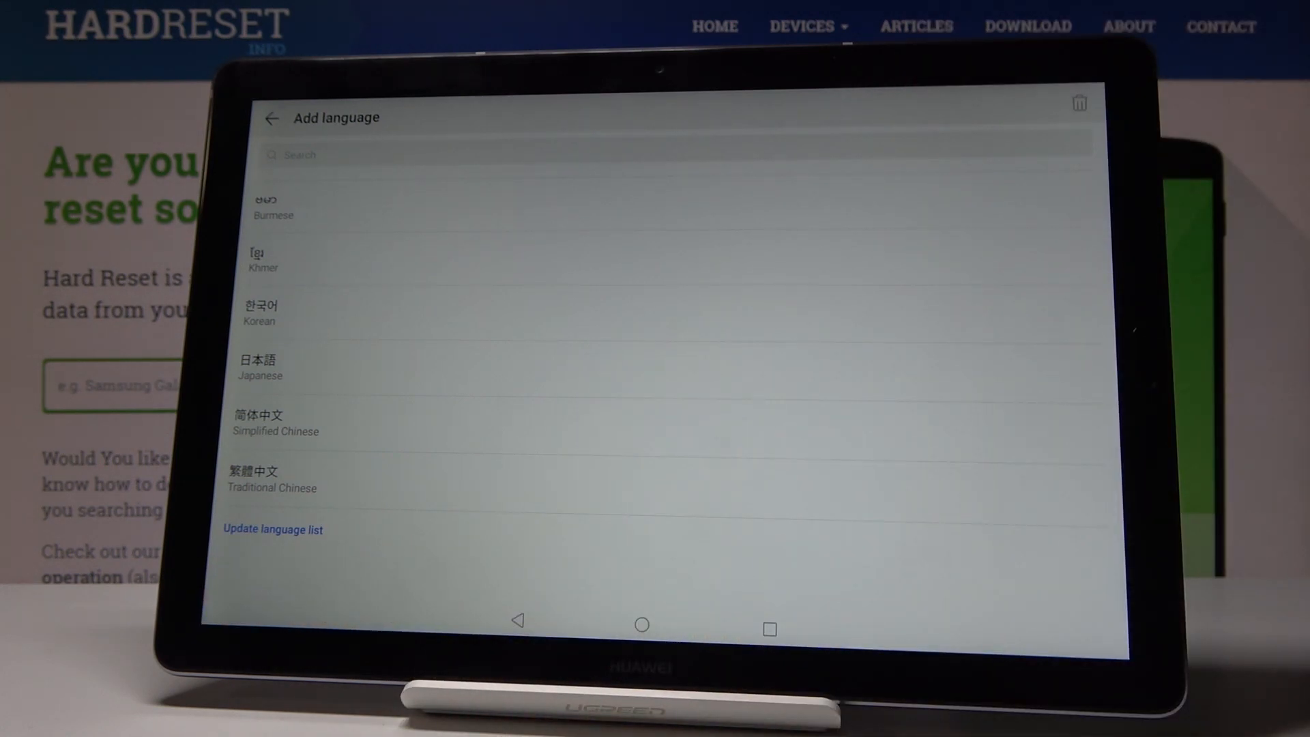
scroll("down", 3)
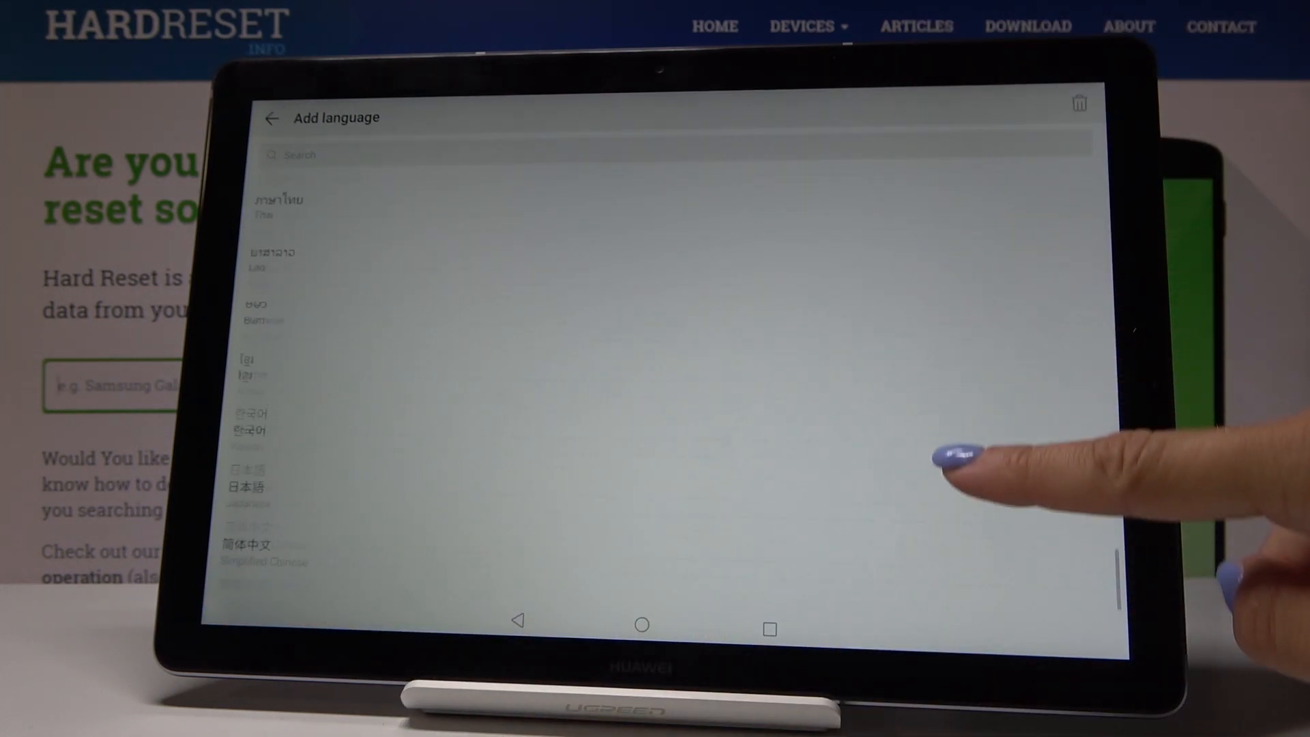
scroll("down", 3)
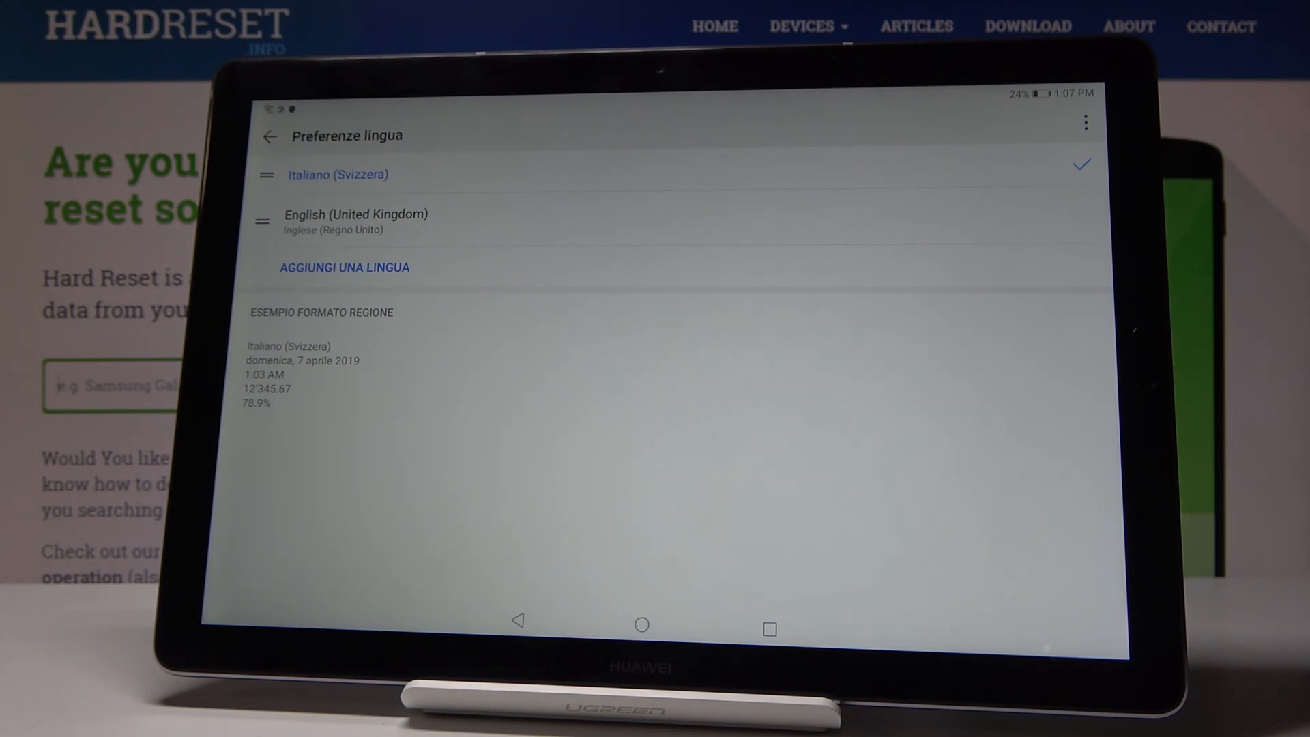
- Move English (United Kingdom) back to primary, leaving Italiano (Svizzera) second
left_click(269, 136)
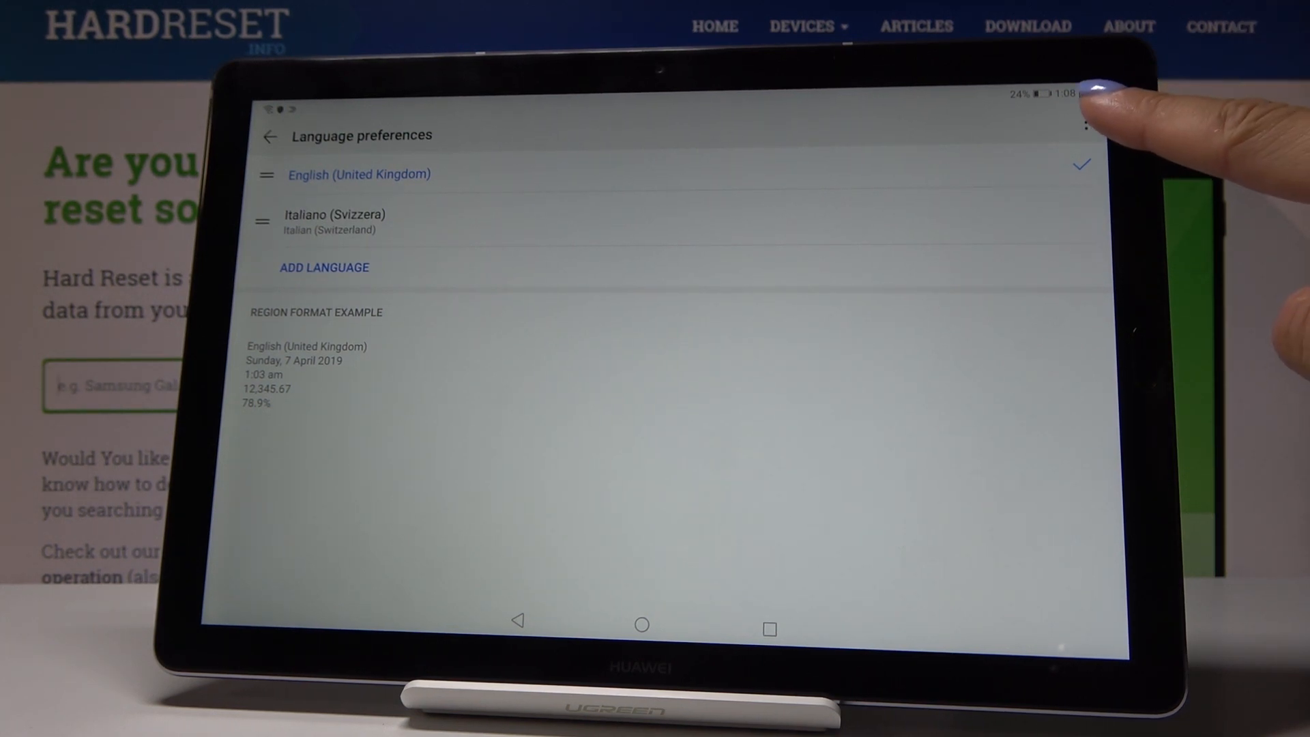
- Remove Italiano (Svizzera) via the language menu's Remove languages option, confirming with OK
left_click(1084, 122)
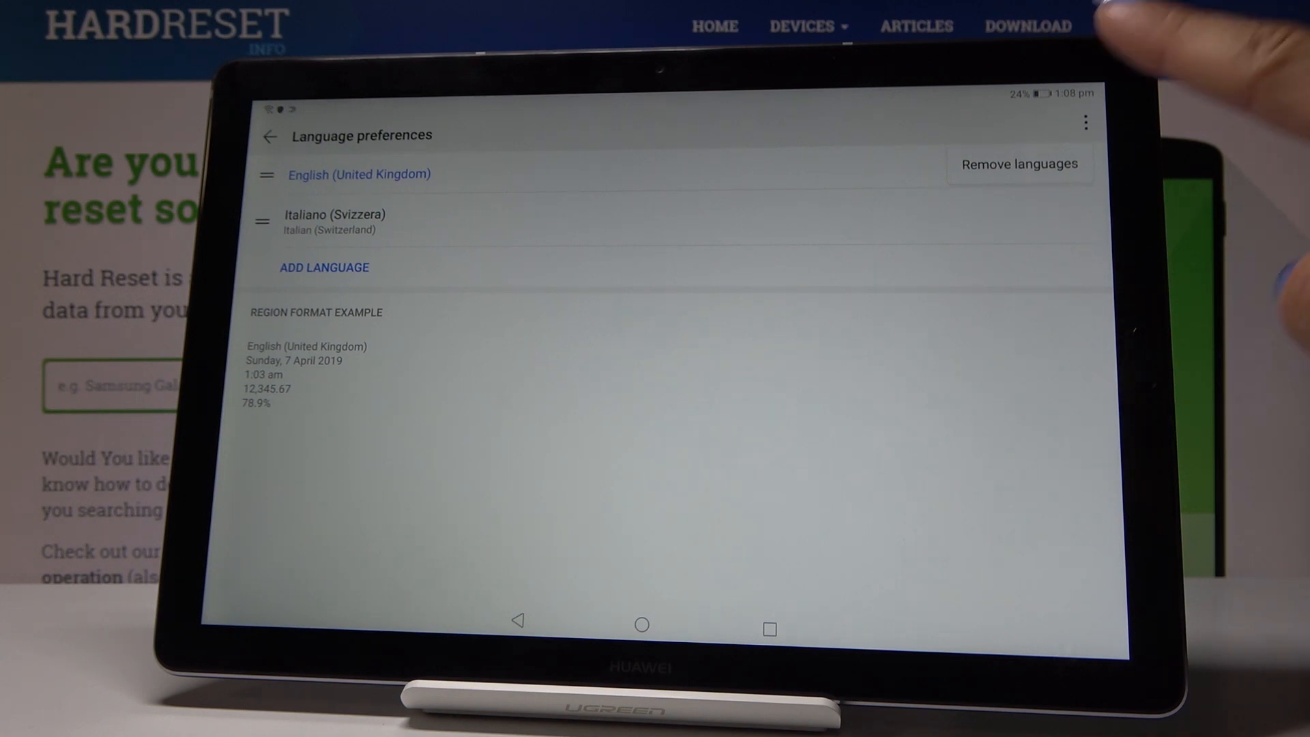
left_click(1019, 163)
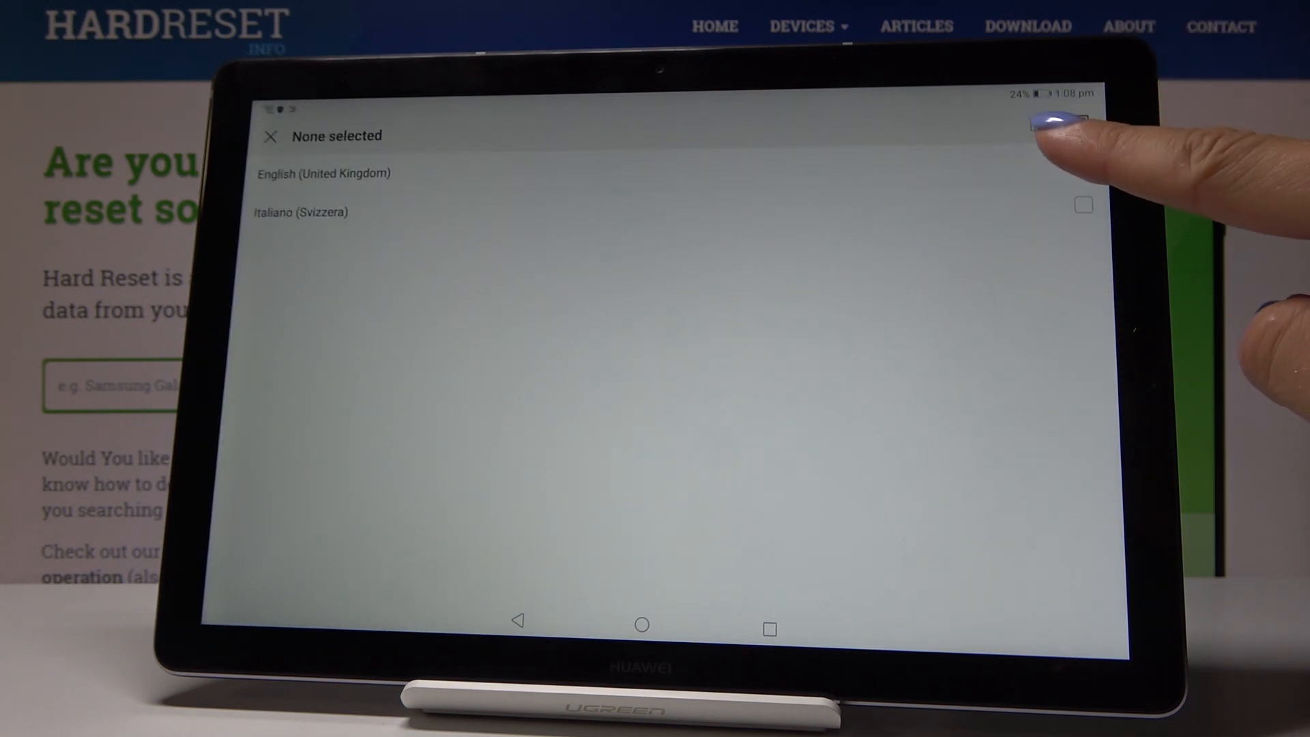
left_click(1082, 204)
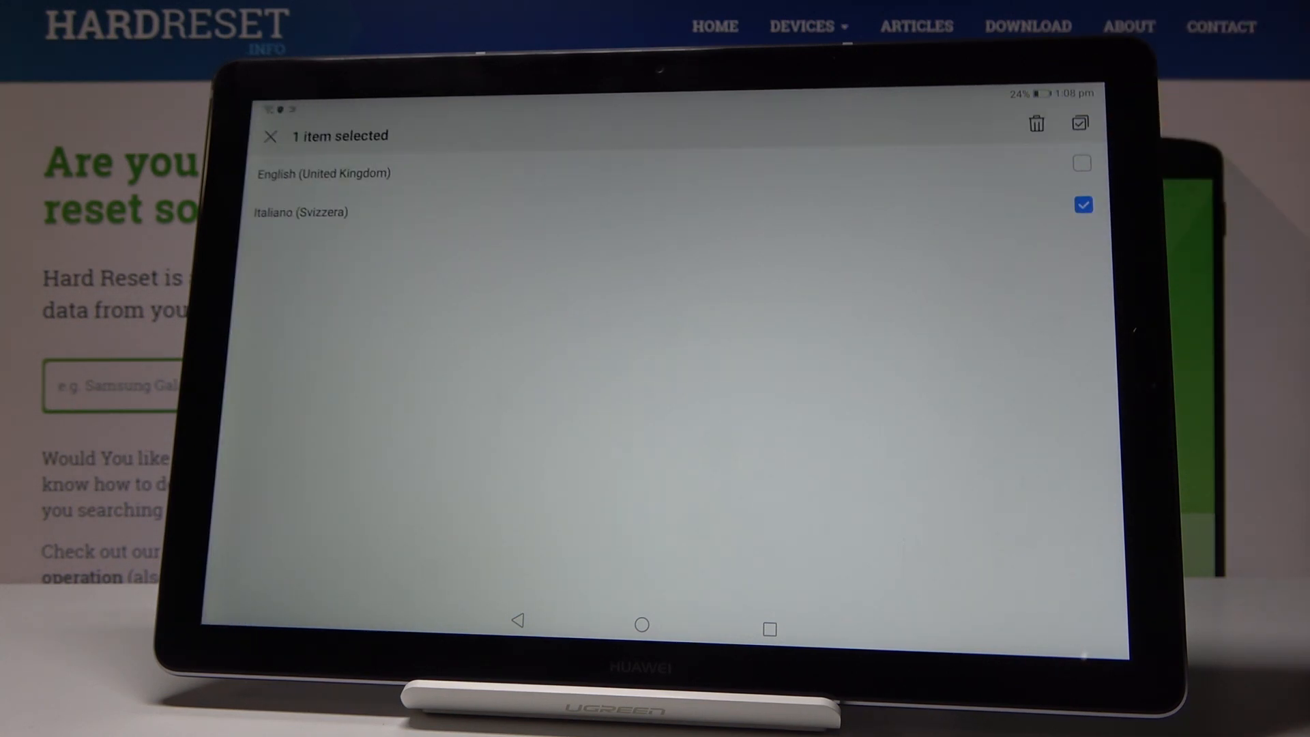
left_click(1035, 123)
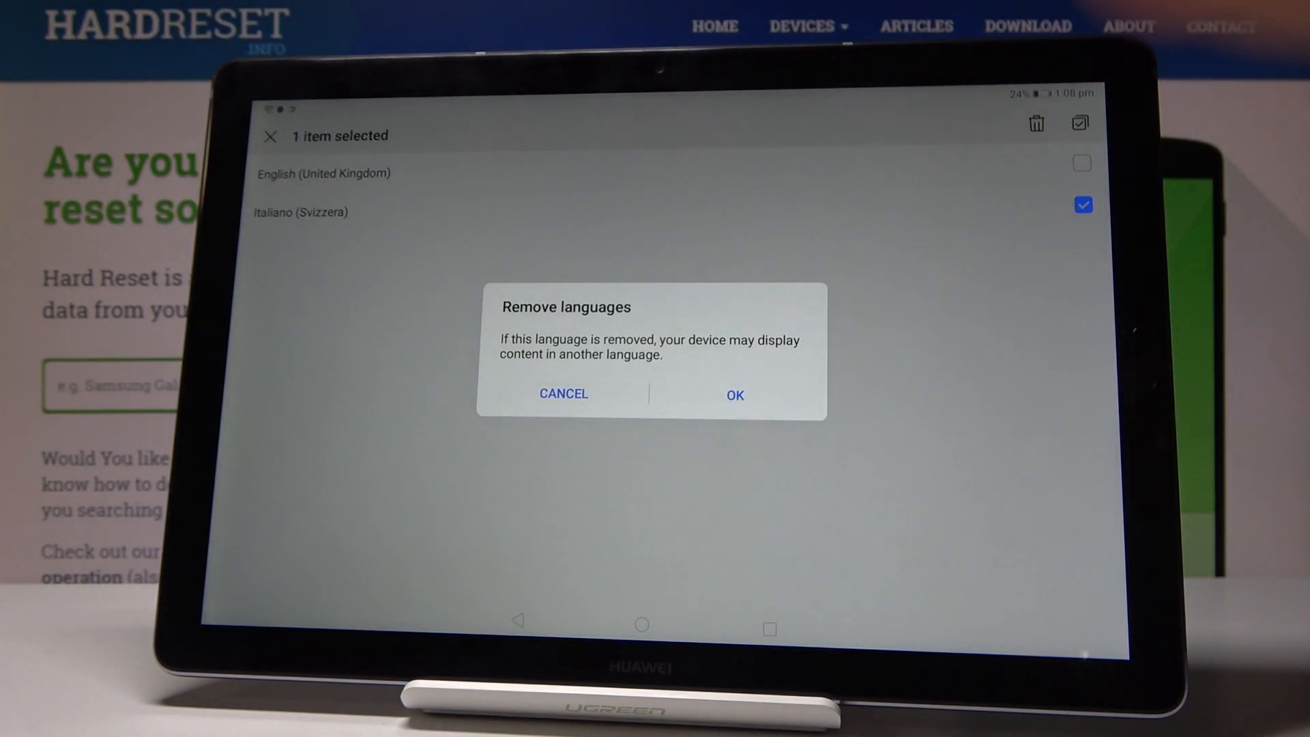
left_click(733, 394)
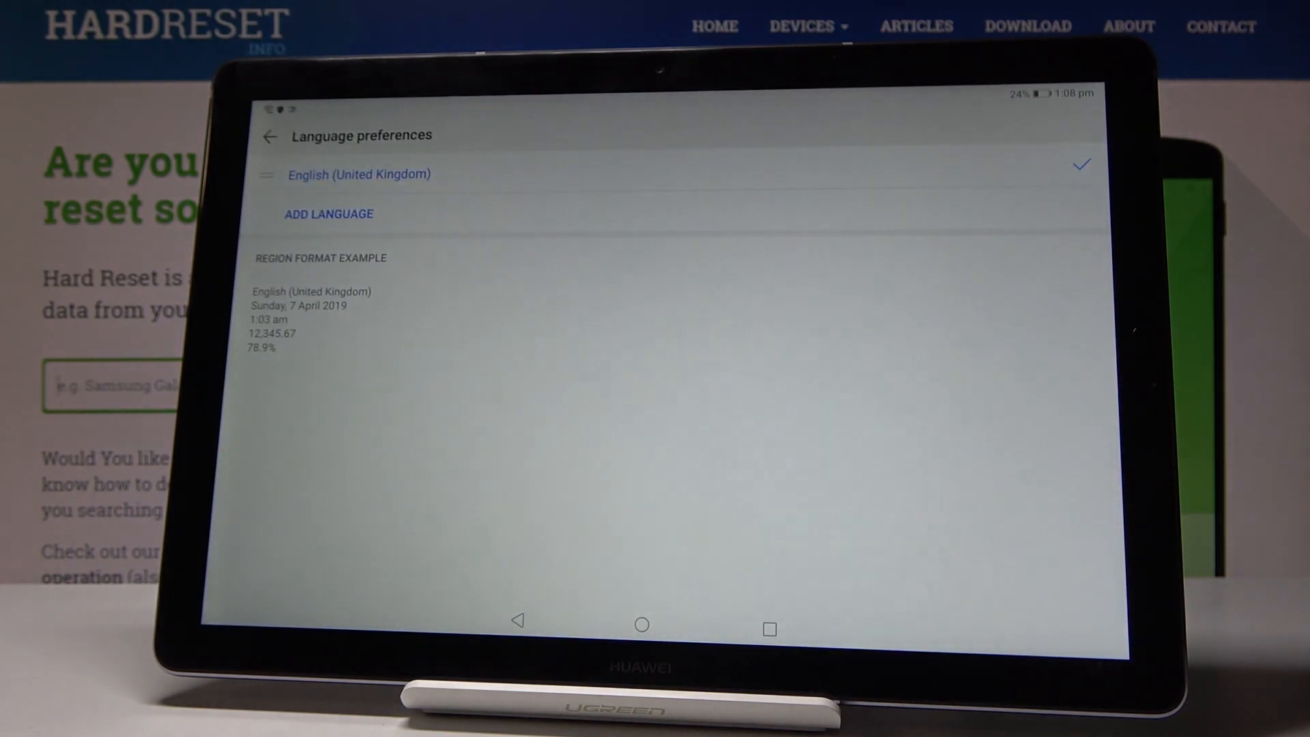